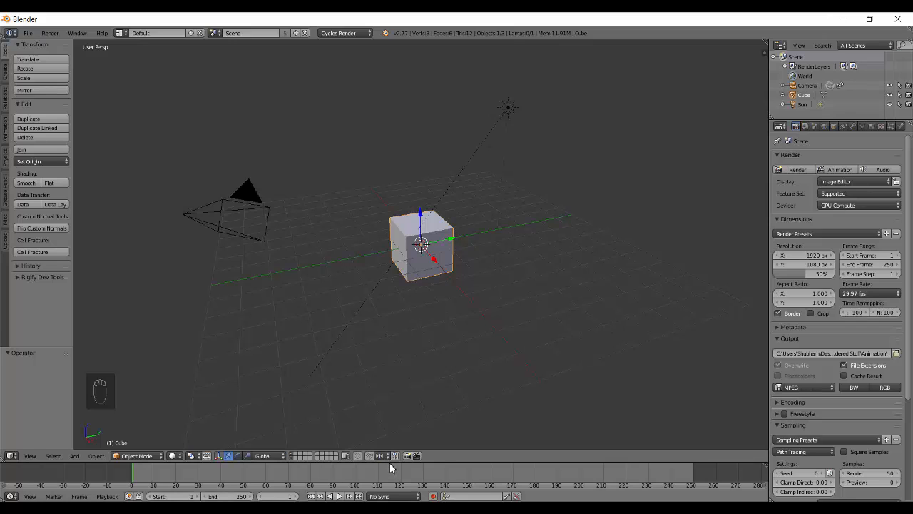
pyautogui.moveTo(607, 467)
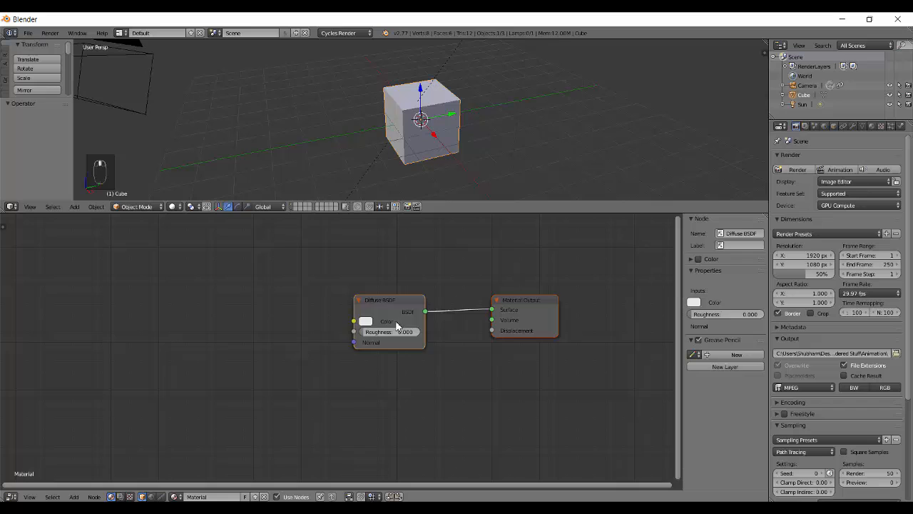
# Swap the Diffuse BSDF for Wavelength and Blackbody nodes, viewing Wavelength (380) at the output.
pyautogui.press('shift+a')
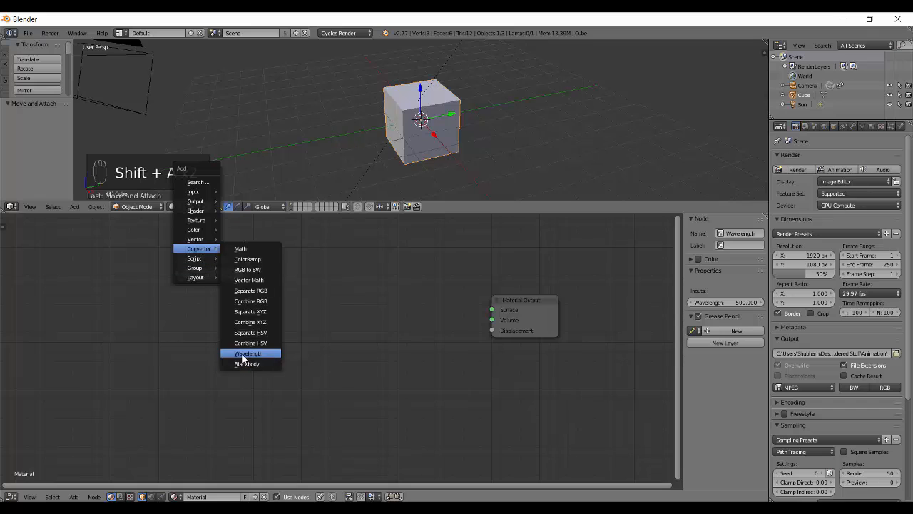
pyautogui.click(247, 363)
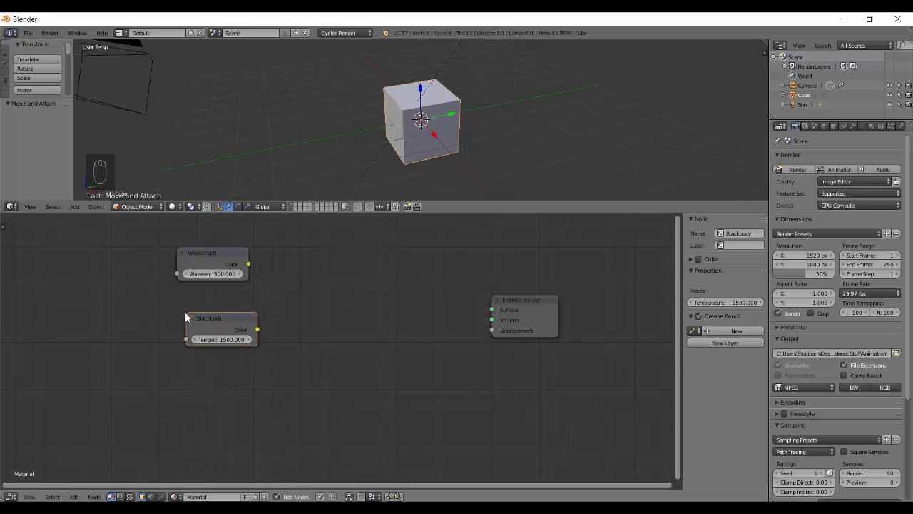
pyautogui.moveTo(209, 317); pyautogui.dragTo(179, 361)
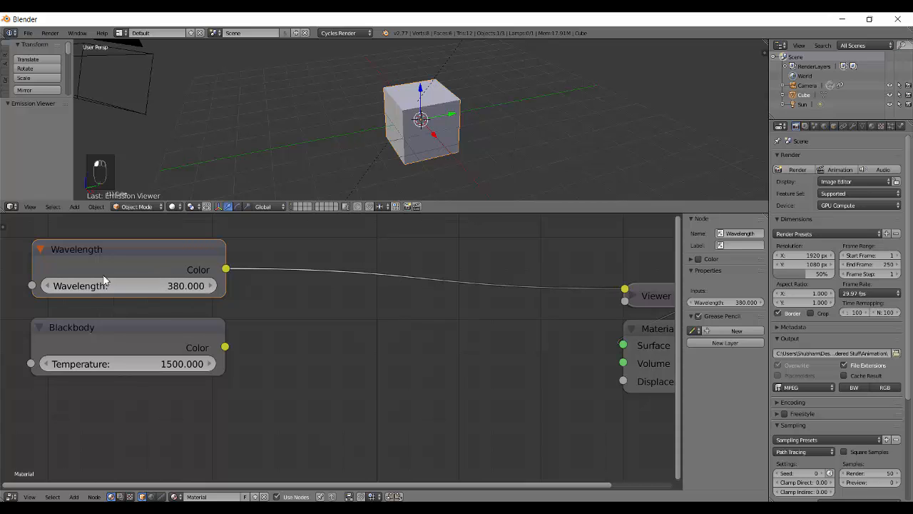
# Raise Wavelength to 503.8 and switch to rendered viewport, showing the cube green.
pyautogui.moveTo(129, 286); pyautogui.dragTo(286, 289)
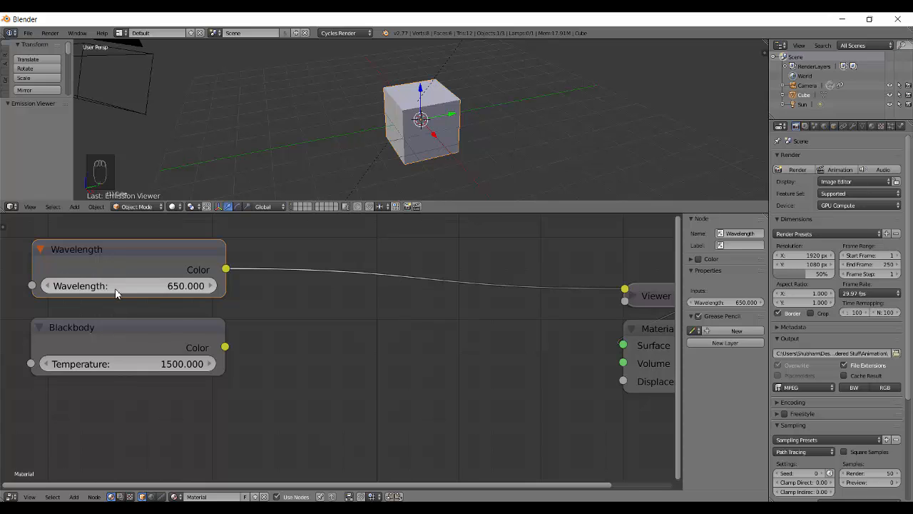
pyautogui.press('shift+z')
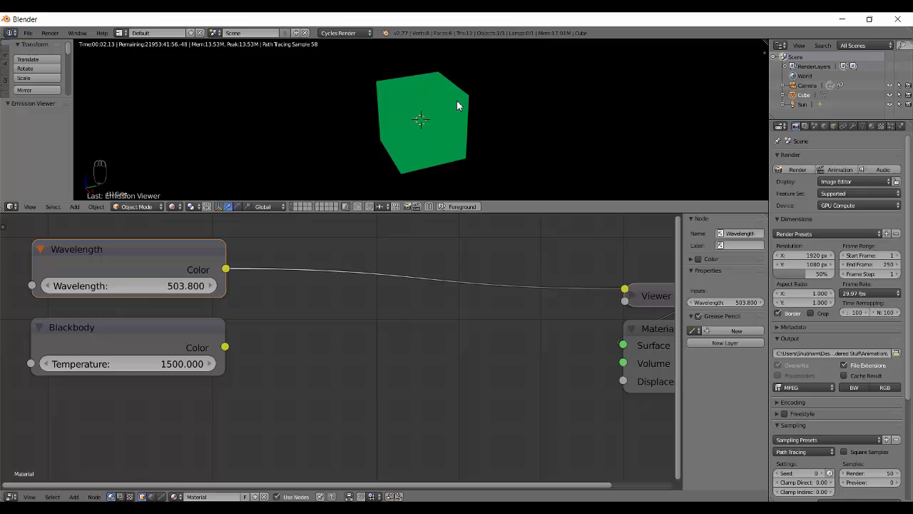
pyautogui.moveTo(135, 285)
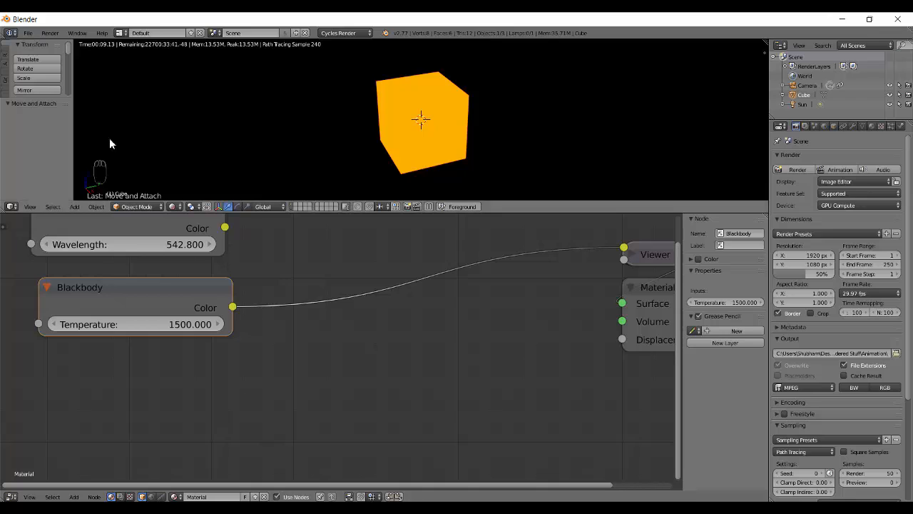
pyautogui.moveTo(128, 142)
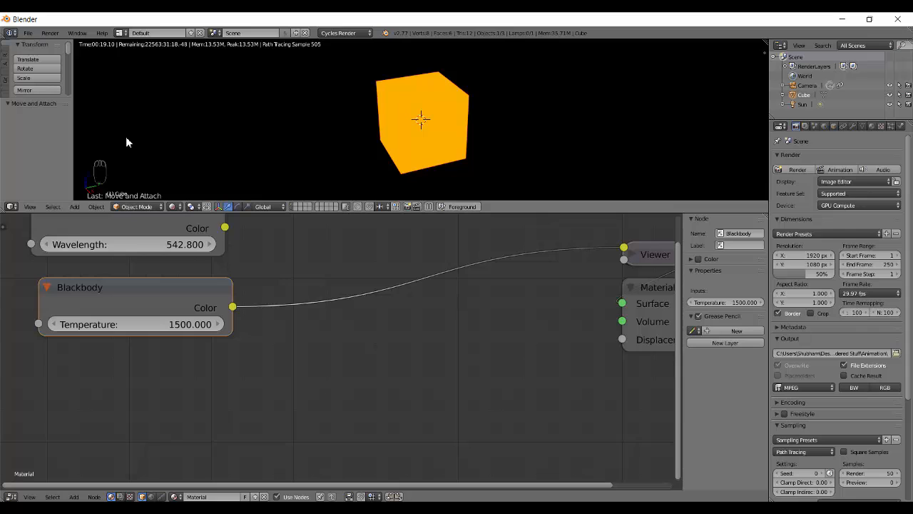
pyautogui.moveTo(164, 277)
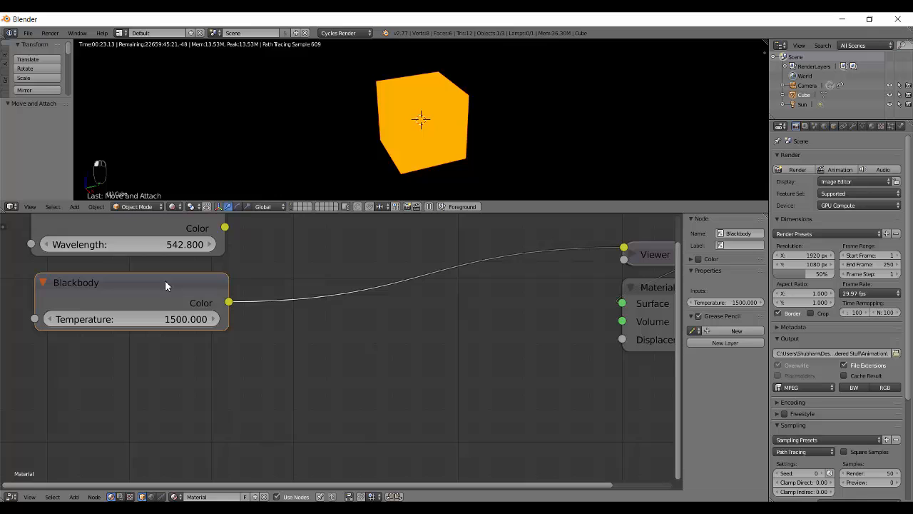
# Test Blackbody temperatures 800 and 50 and Wavelength values, returning Wavelength to 542.
pyautogui.moveTo(168, 319); pyautogui.dragTo(257, 353)
pyautogui.write('800.000')
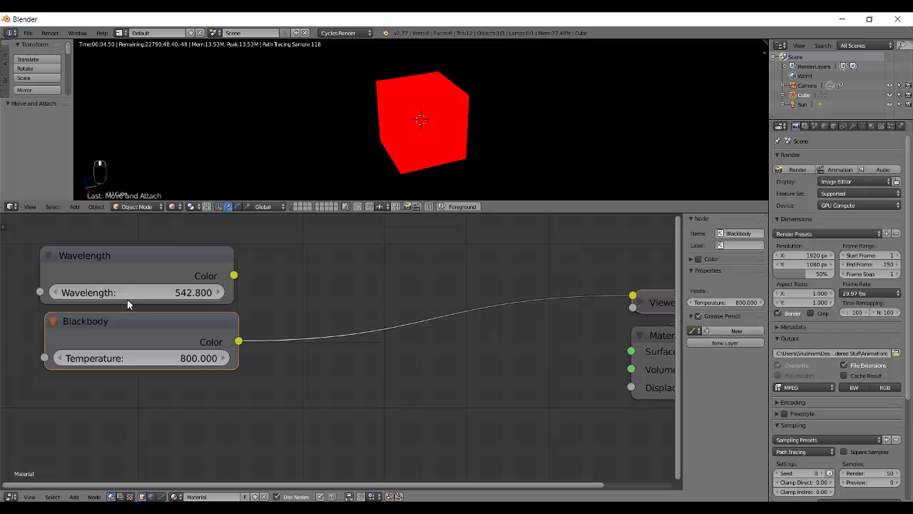
pyautogui.moveTo(129, 291); pyautogui.dragTo(178, 292)
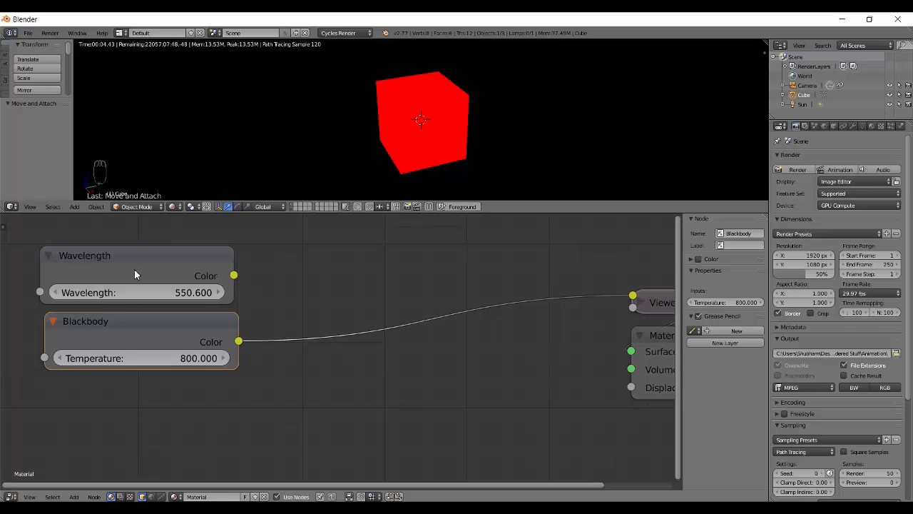
pyautogui.moveTo(179, 292); pyautogui.dragTo(163, 292)
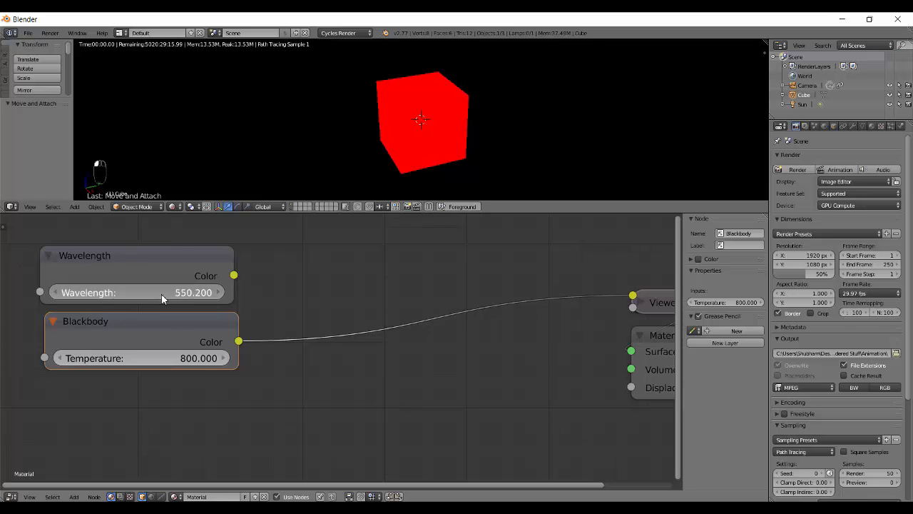
pyautogui.moveTo(178, 292); pyautogui.dragTo(142, 291)
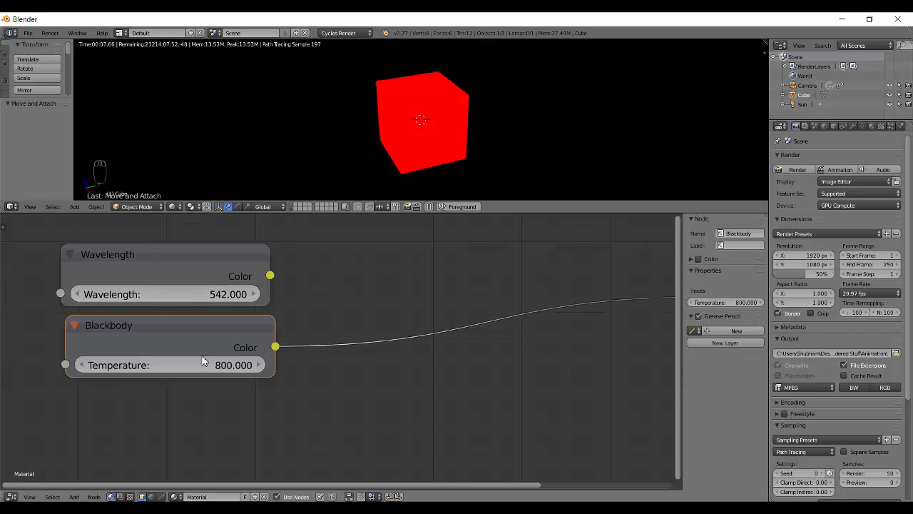
pyautogui.moveTo(192, 365)
pyautogui.write('5000.000')
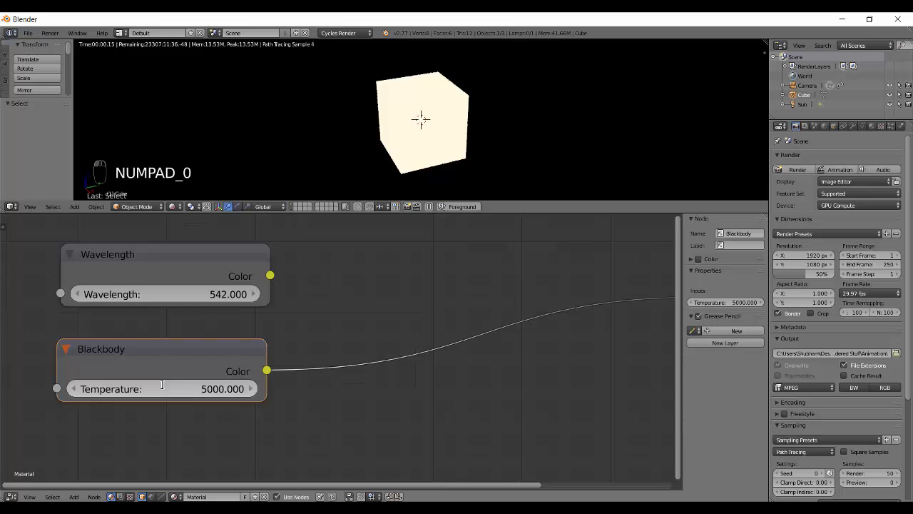
pyautogui.moveTo(101, 348); pyautogui.dragTo(101, 327)
pyautogui.write('50.000')
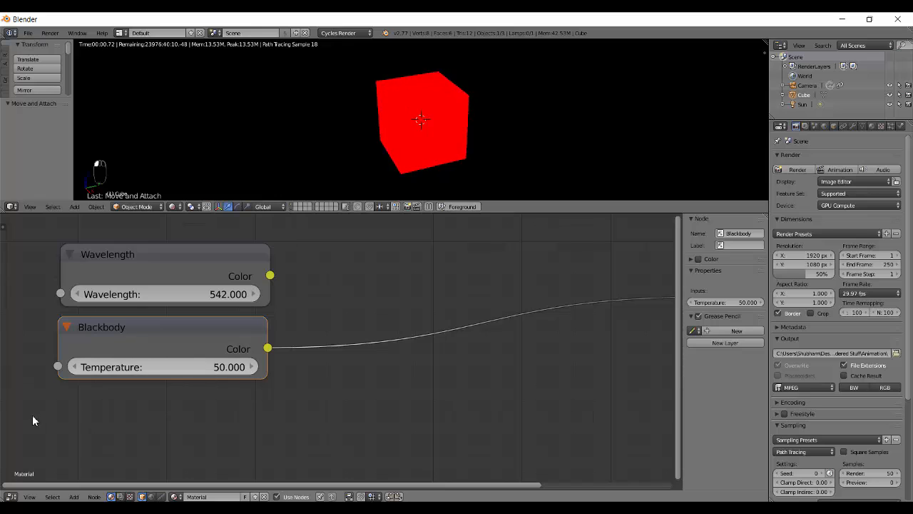
pyautogui.moveTo(118, 370)
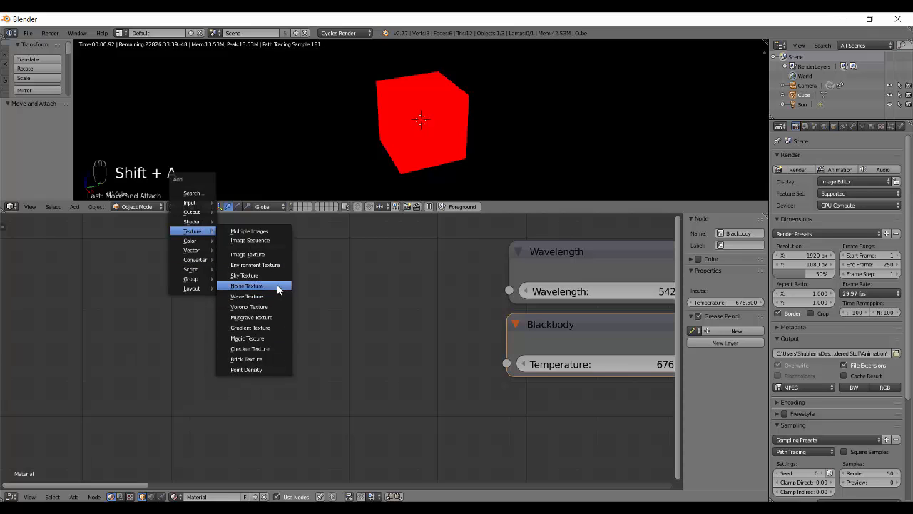
# Add a Noise Texture node and switch it to a Gradient texture.
pyautogui.click(247, 285)
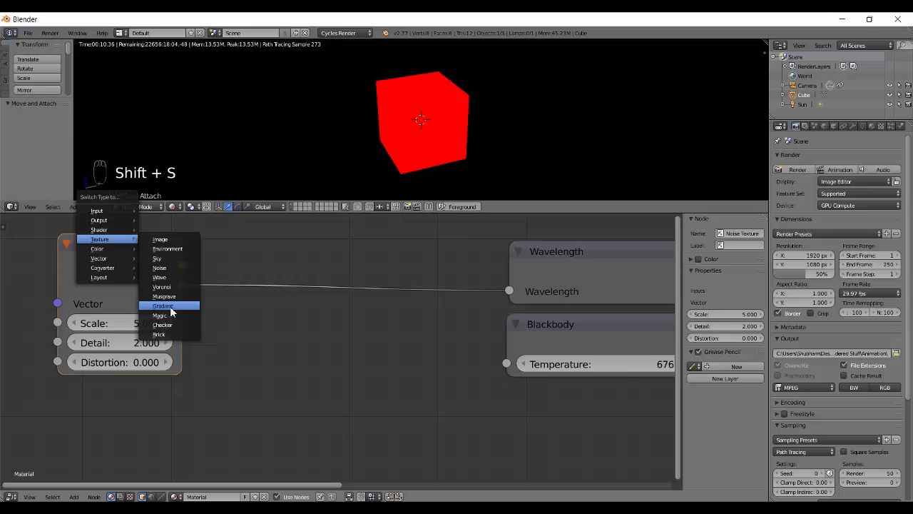
pyautogui.click(163, 306)
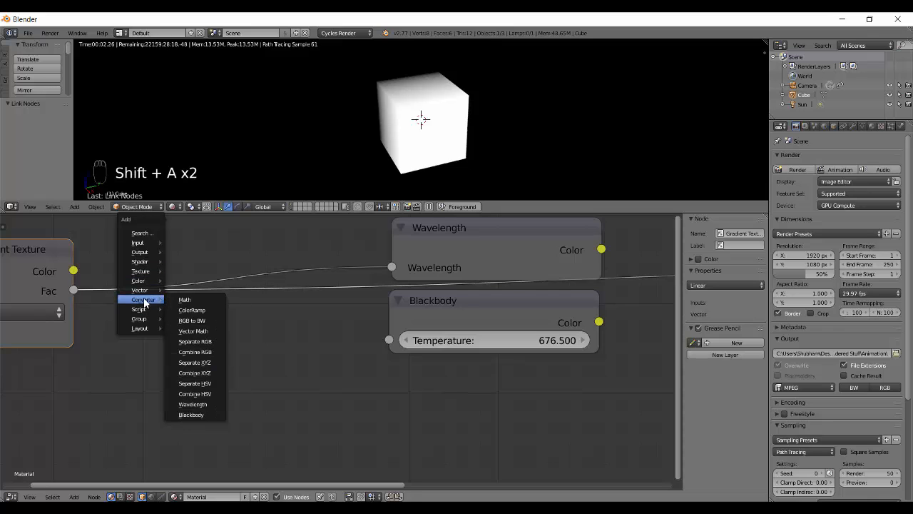
# Insert a Math node between gradient and Wavelength, set to Multiply with value 200.
pyautogui.click(184, 299)
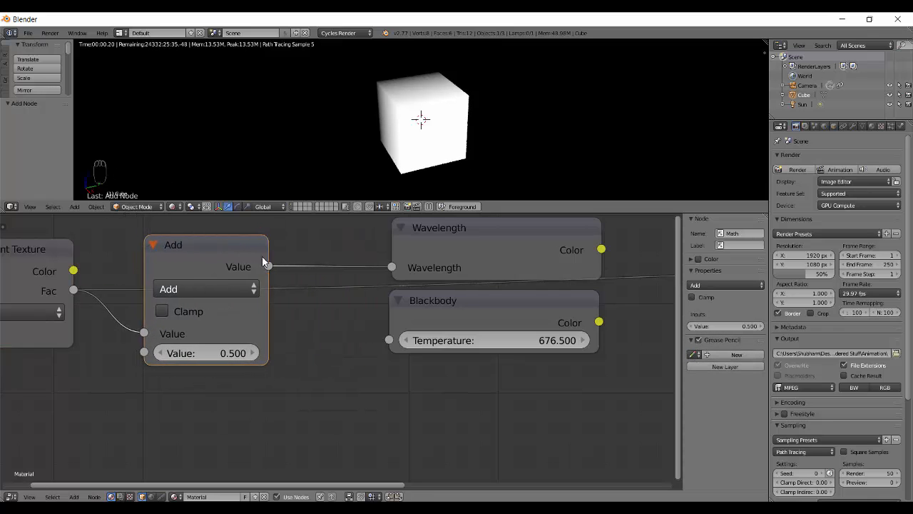
pyautogui.moveTo(207, 245); pyautogui.dragTo(157, 236)
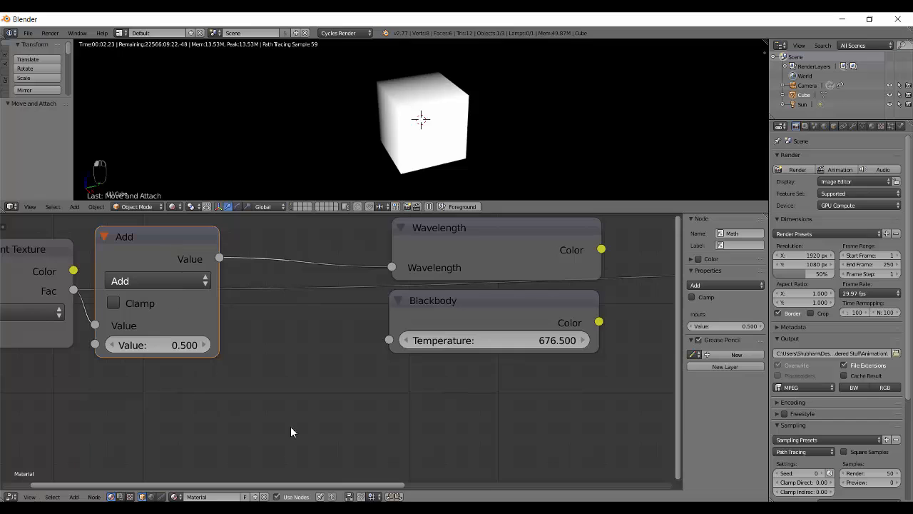
pyautogui.click(157, 280)
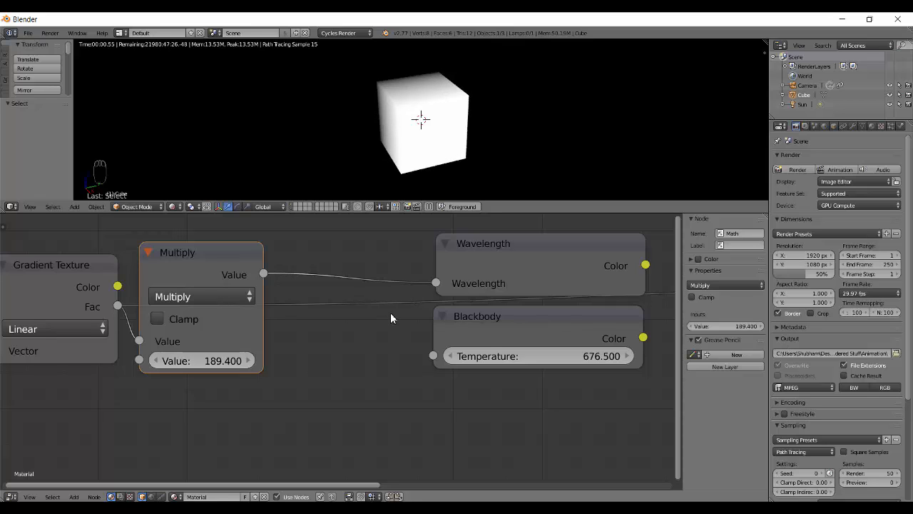
pyautogui.write('200')
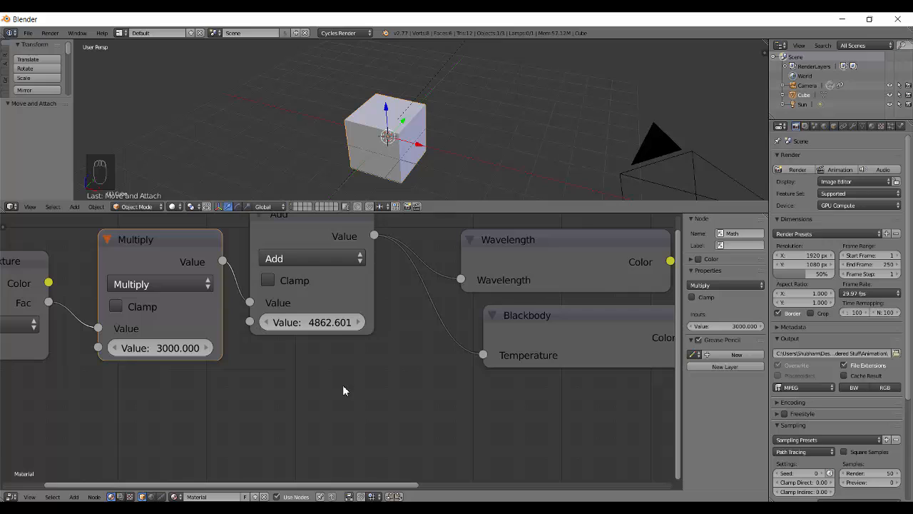
# Add a Vector Math node from Converter below the Multiply and Add nodes.
pyautogui.press('shift+a')
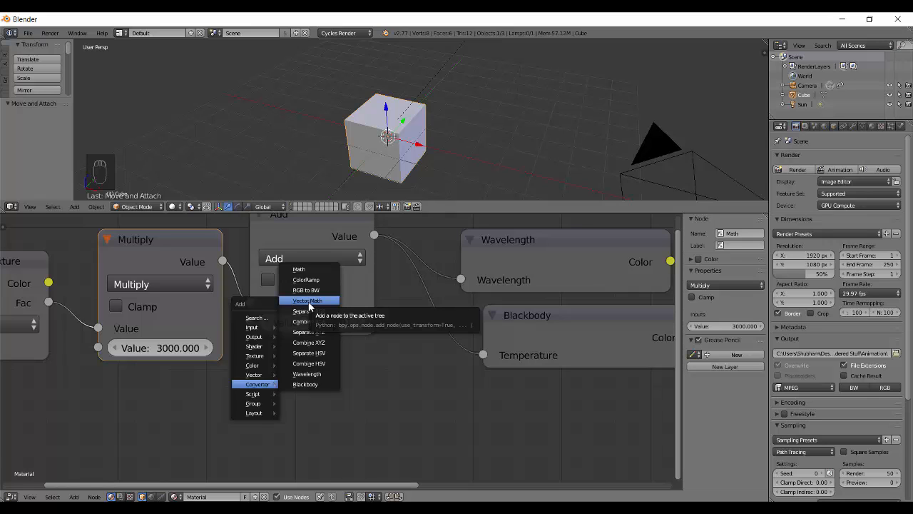
pyautogui.click(307, 300)
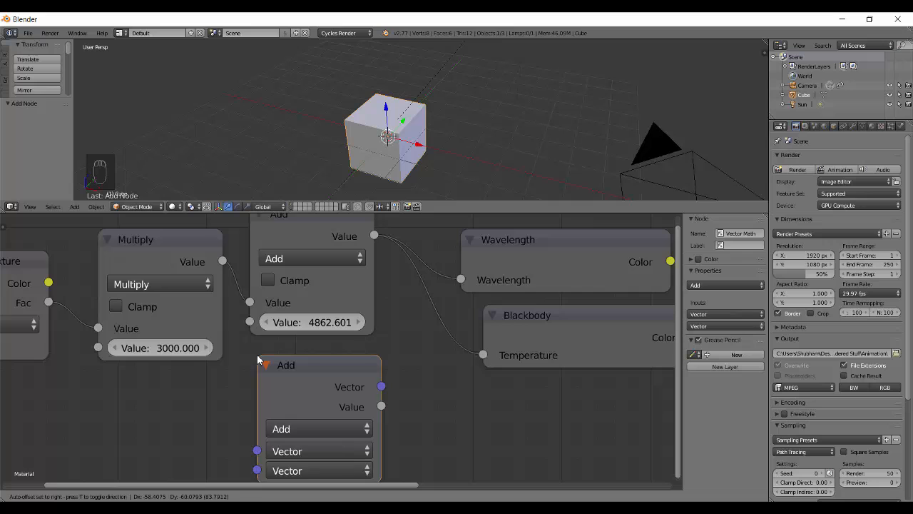